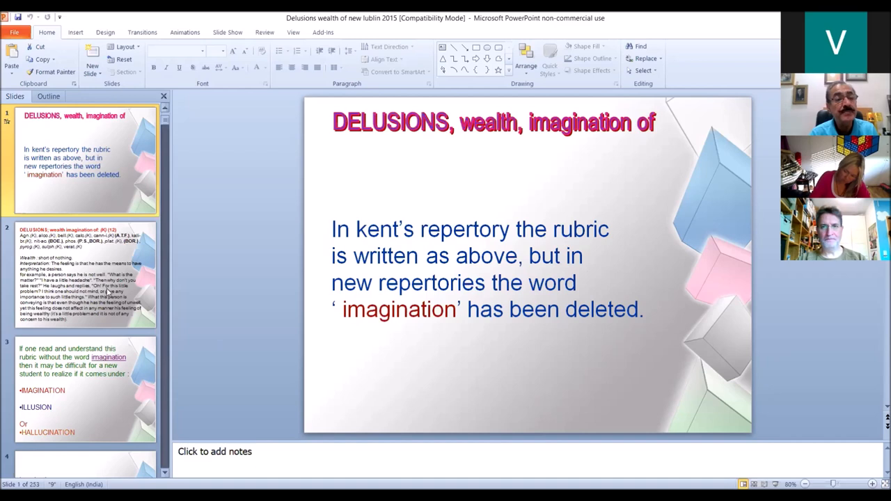
Scroll the thumbnails to slide 7, about imagining one has wealth.
scroll(down, 3)
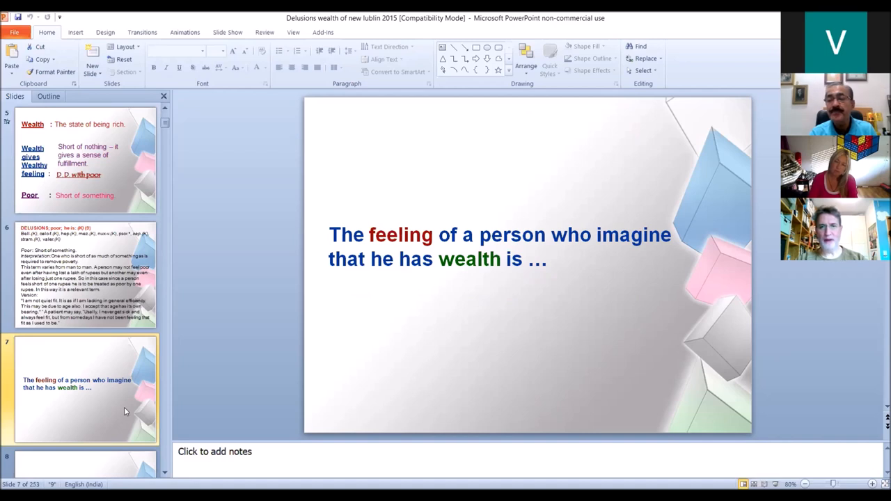
Scroll to slide 8, about possessing the power to achieve whatever one wants.
scroll(down, 3)
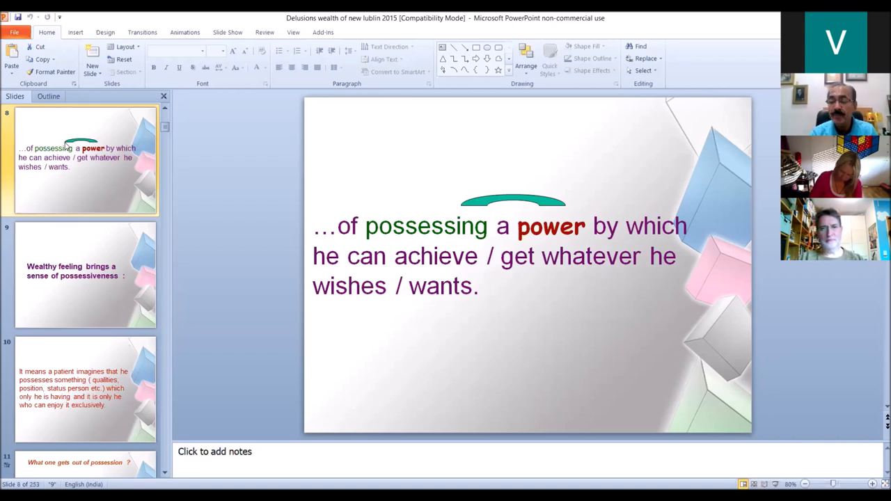
click(85, 275)
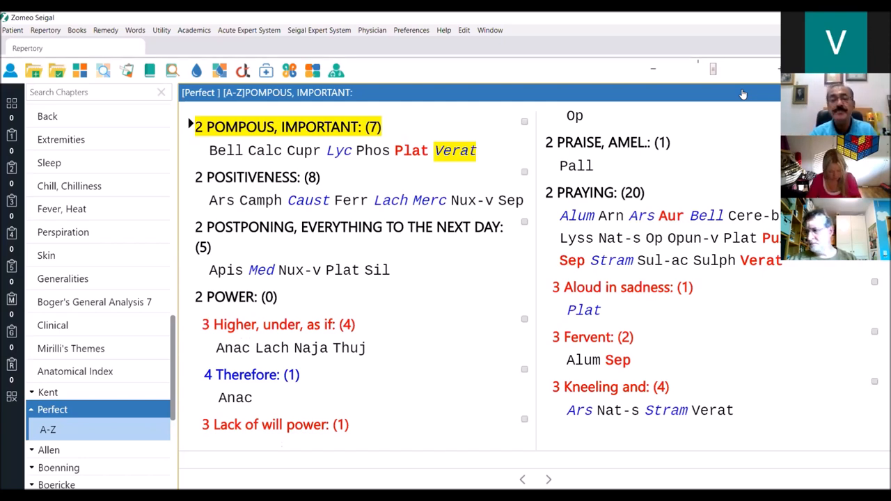
mouse_move(479, 323)
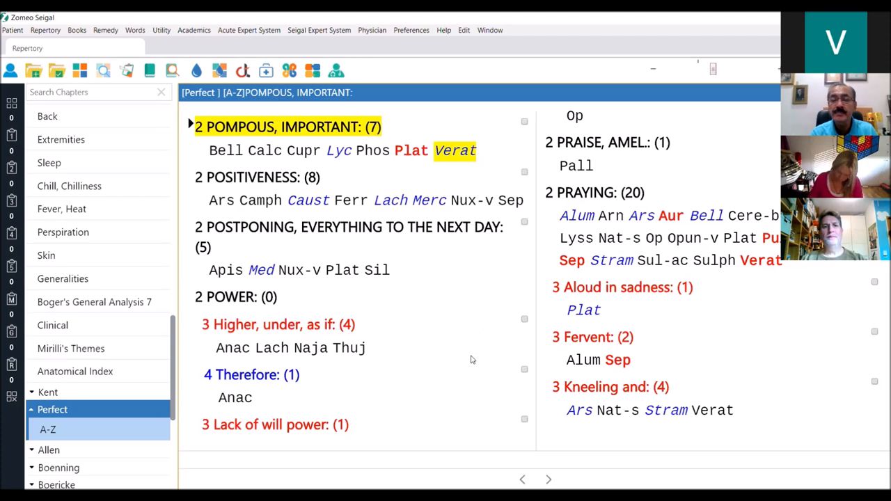
mouse_move(478, 373)
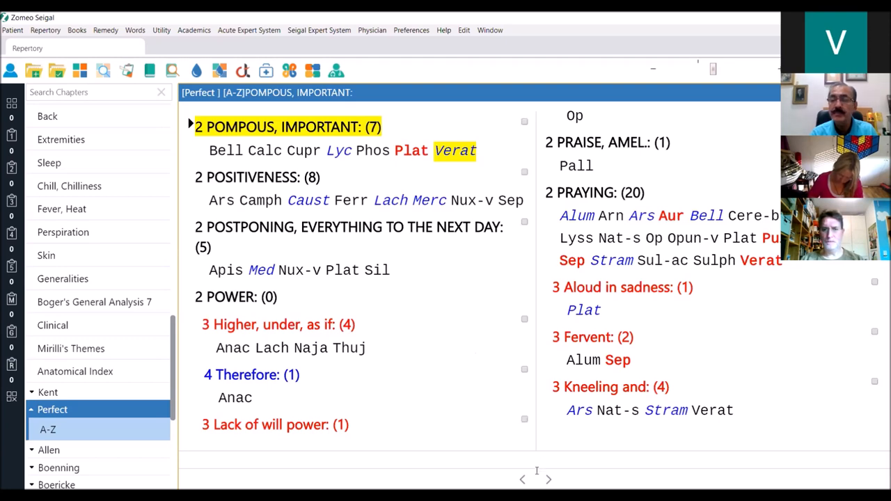
mouse_move(500, 416)
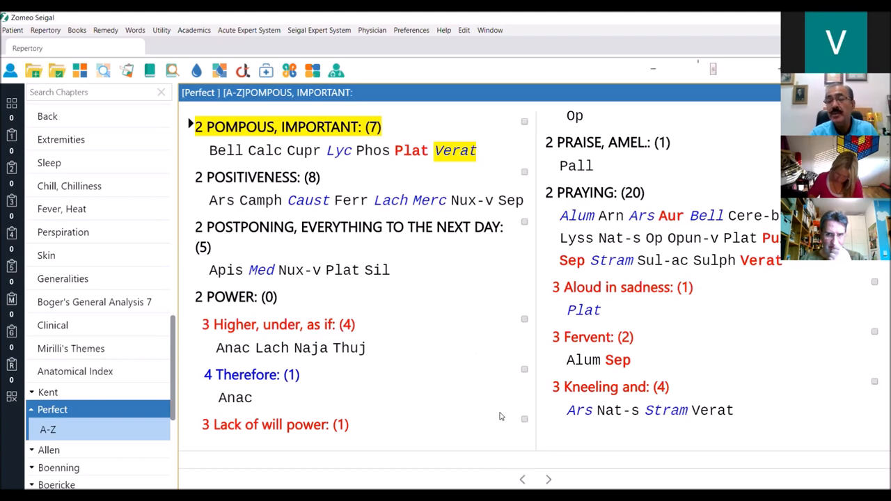
mouse_move(515, 469)
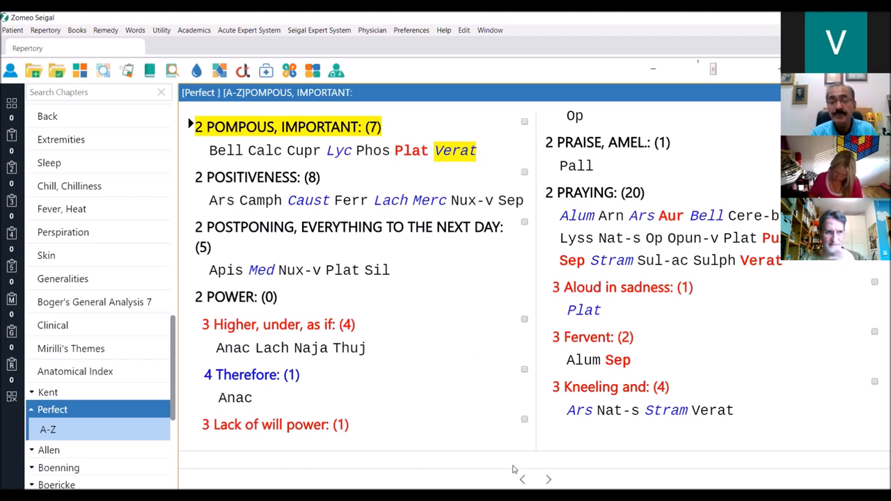
mouse_move(533, 458)
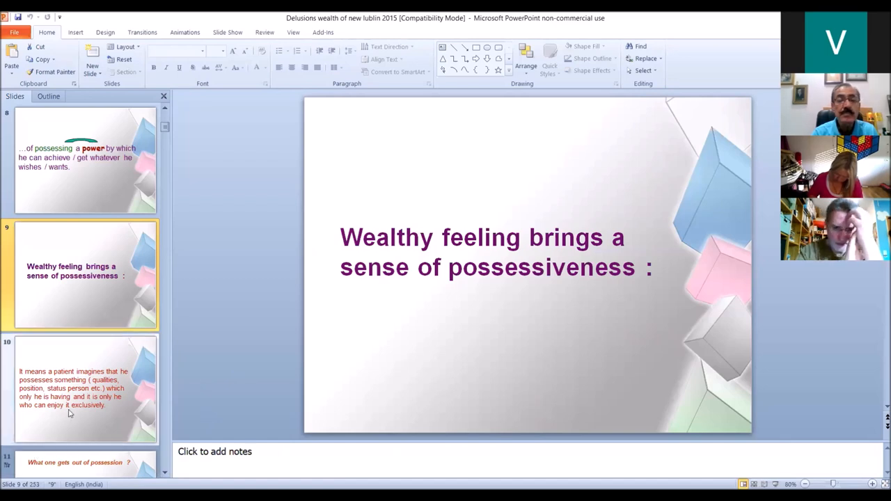
Select the slide 'Wealthy feeling brings a sense of possessiveness' in the Slides pane.
click(84, 387)
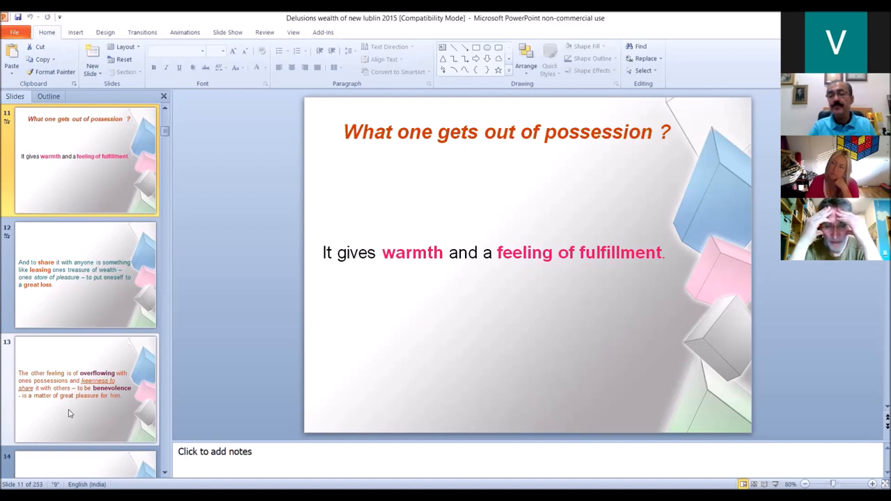
Select slide 12, about sharing one's wealth being like leasing it.
click(84, 276)
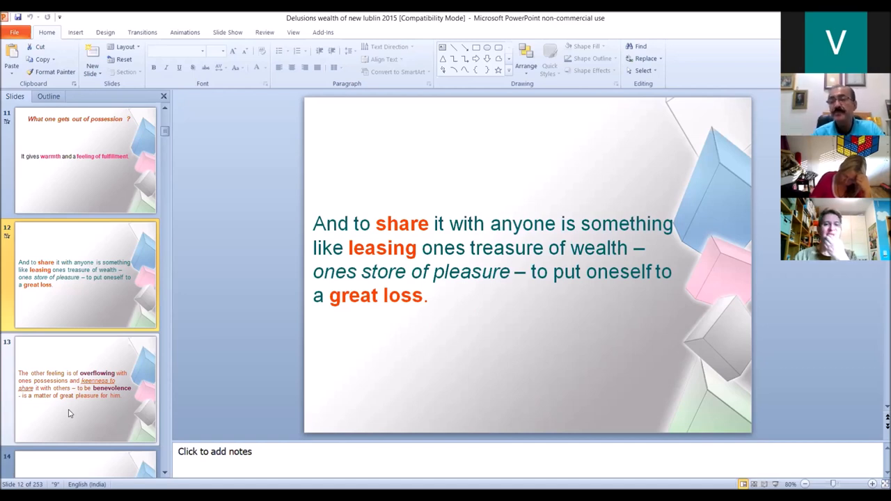
Advance to the slide about benevolence and sharing possessions bringing pleasure.
click(85, 387)
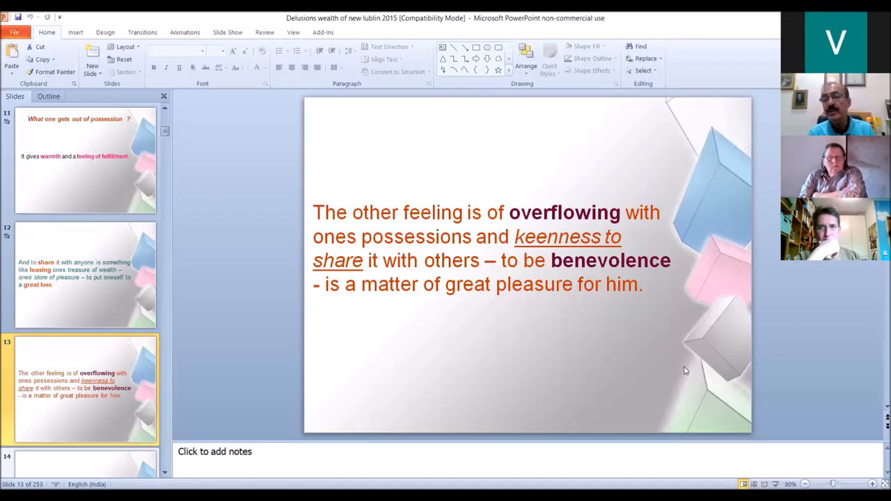
mouse_move(468, 300)
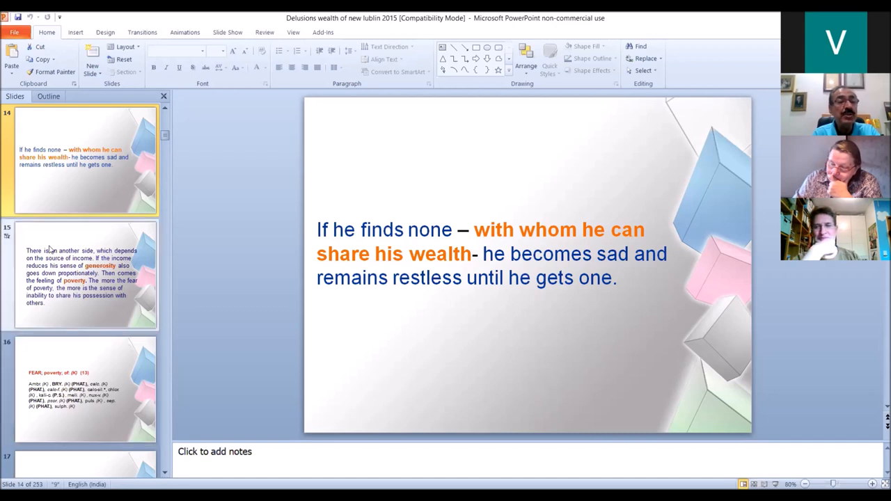
mouse_move(61, 266)
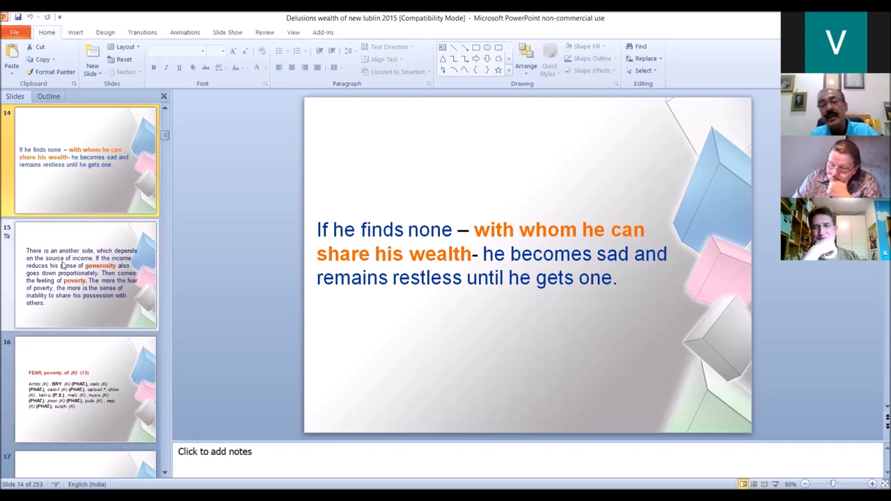
click(83, 275)
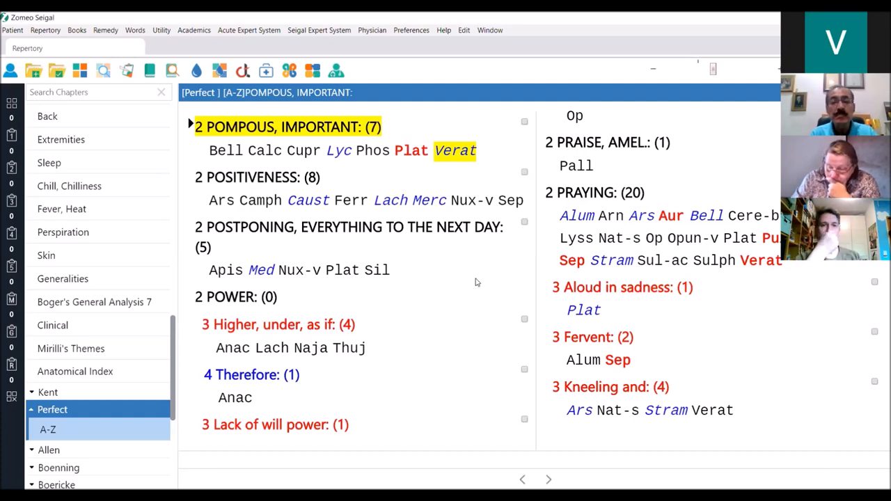
mouse_move(443, 287)
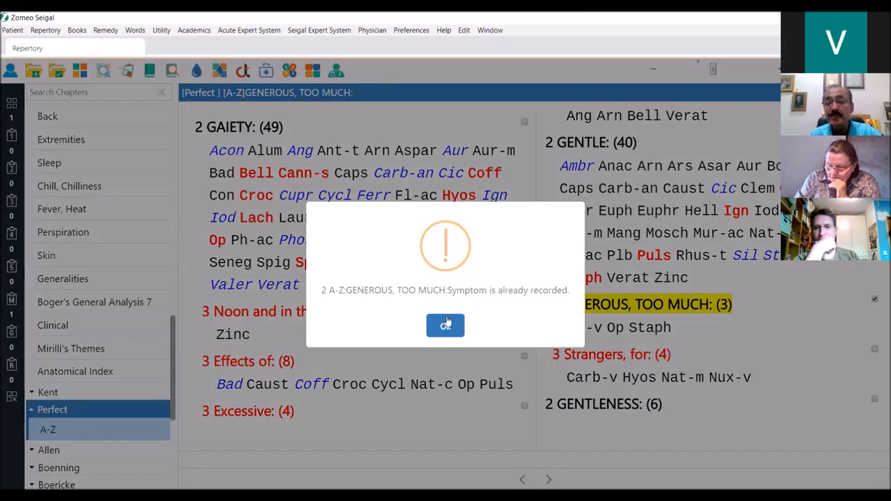
Add the GENEROUS, TOO MUCH rubric and search the repertory for 'benevol'.
click(446, 326)
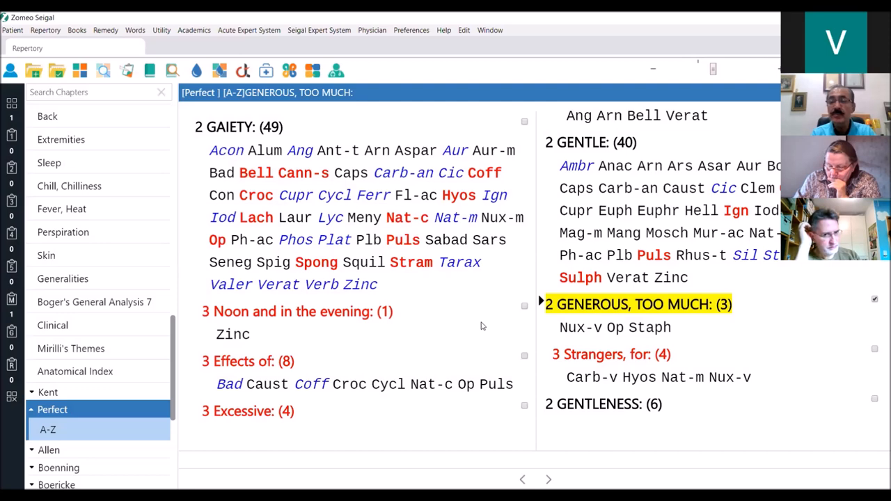
text(benevol)
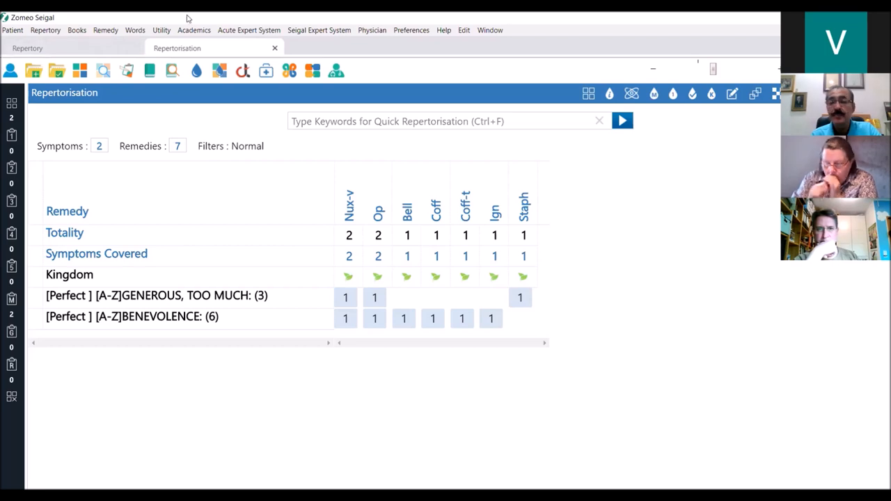
mouse_move(343, 64)
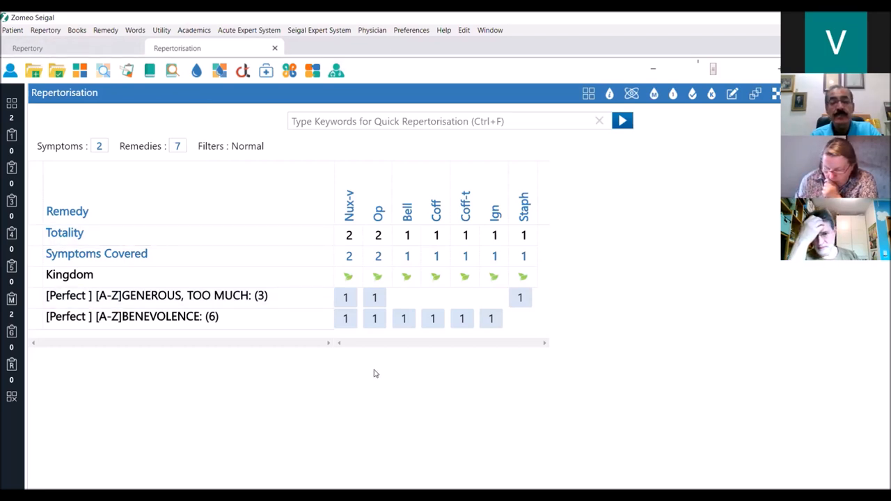
mouse_move(546, 471)
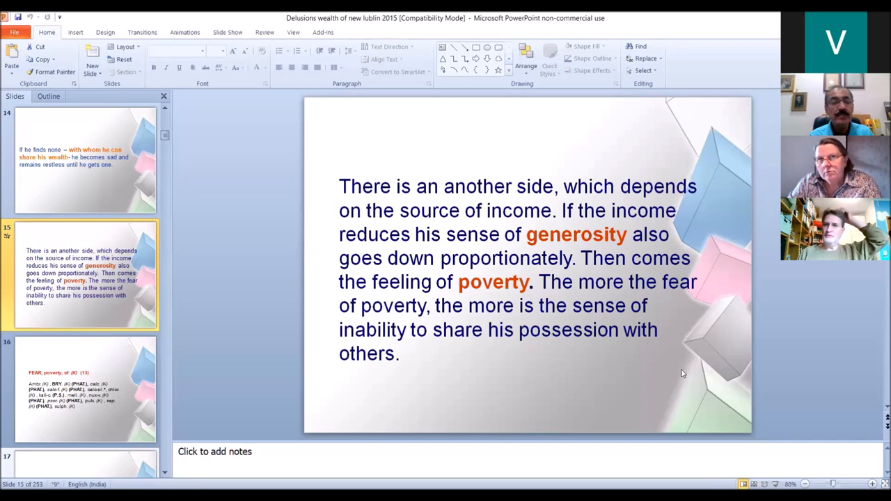
mouse_move(236, 476)
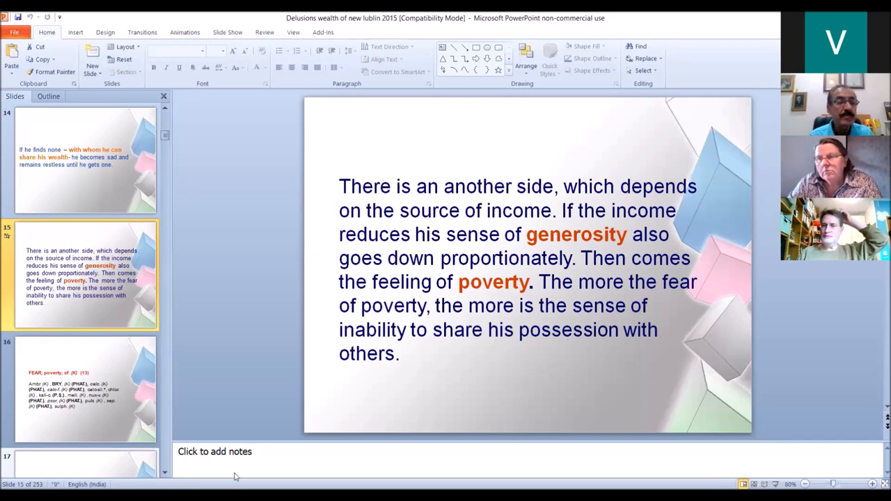
mouse_move(133, 319)
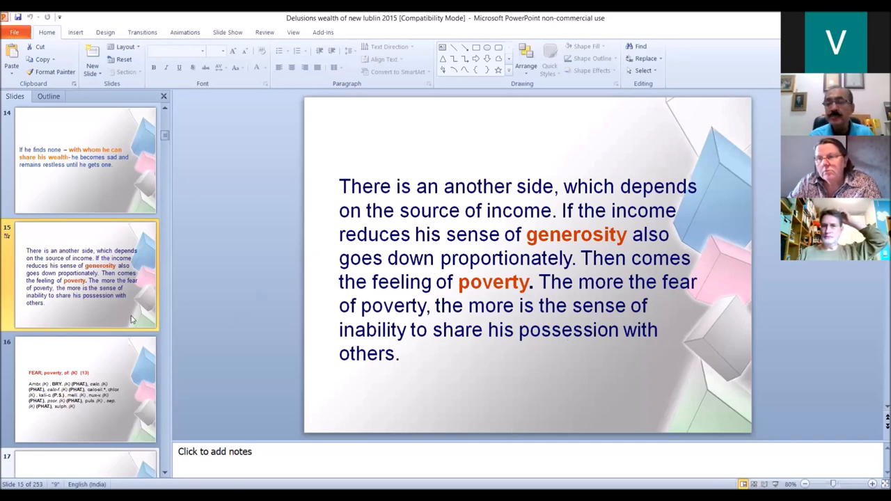
mouse_move(162, 441)
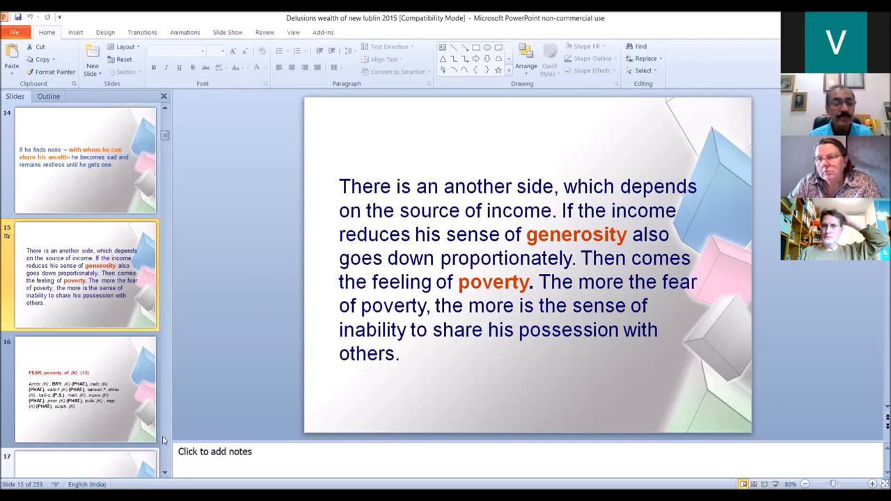
Select slide 17, 'How a person having wealth can feel?', in the thumbnails.
scroll(down, 3)
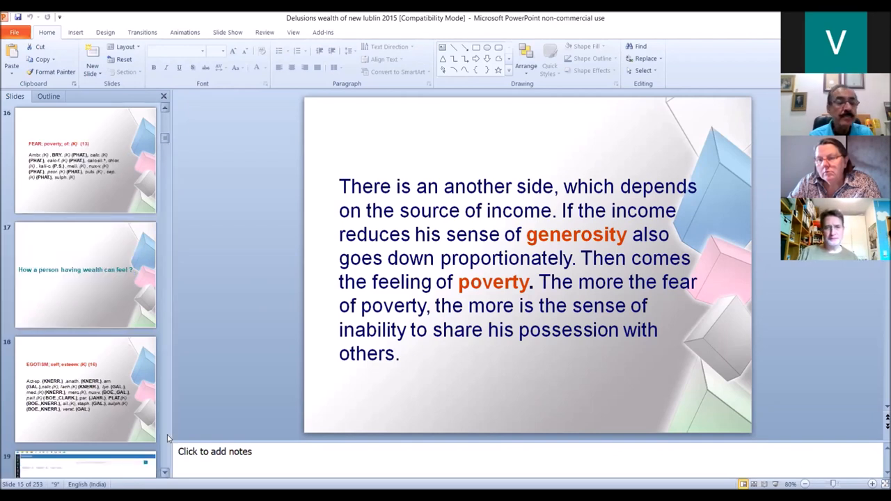
click(87, 275)
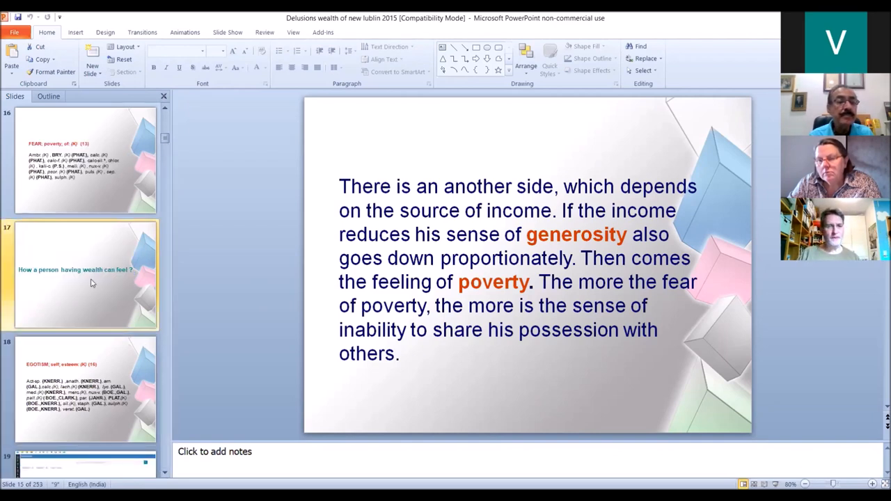
click(87, 275)
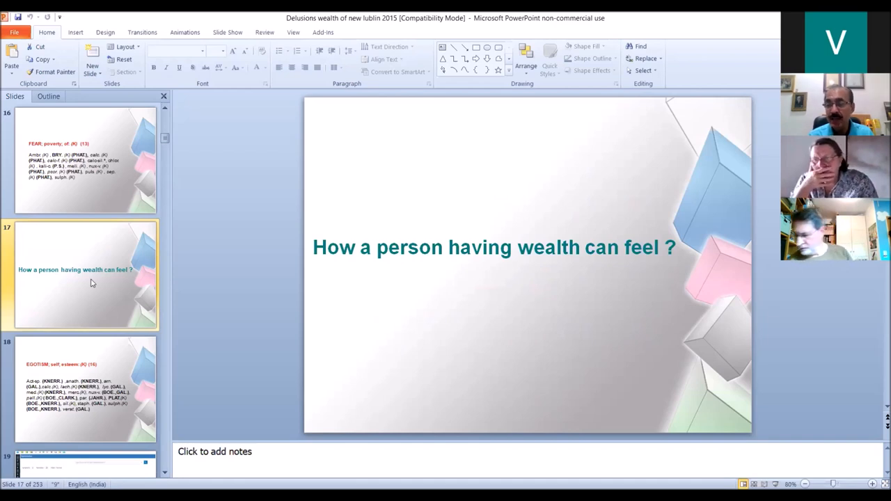
Show slide 19, the repertorisation chart for Delusions and Egotism led by Plat and Sulph.
click(85, 388)
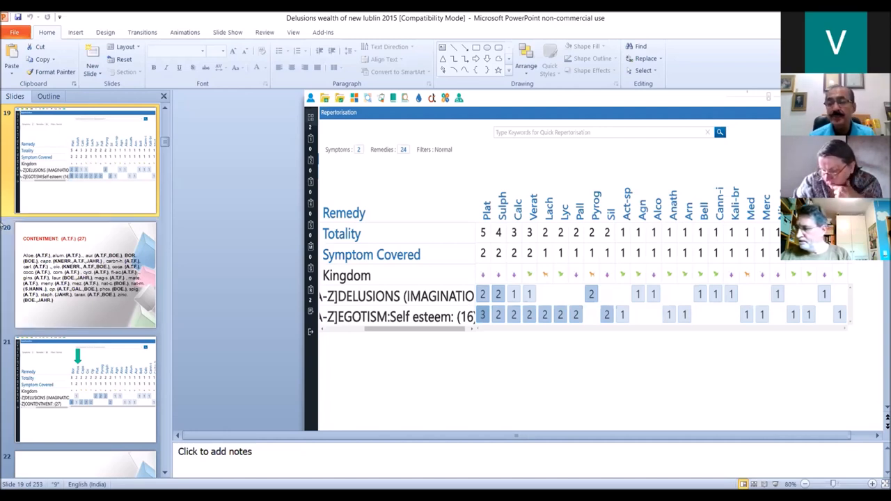
click(83, 390)
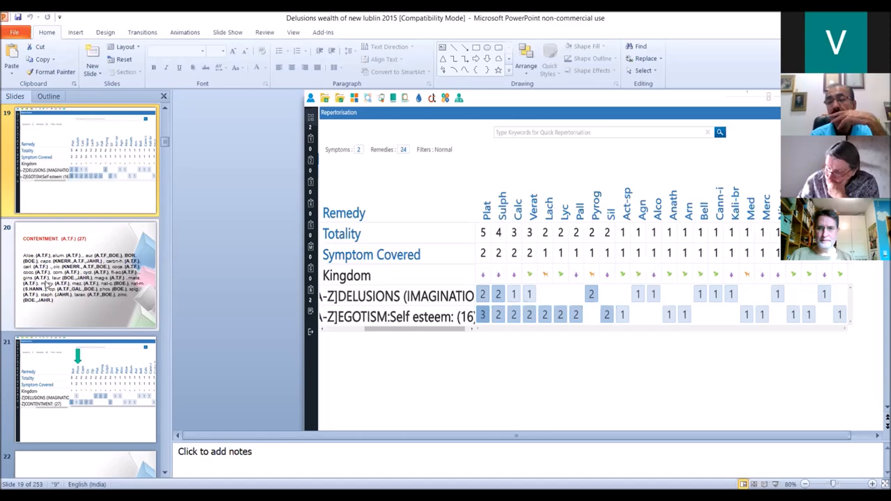
mouse_move(7, 242)
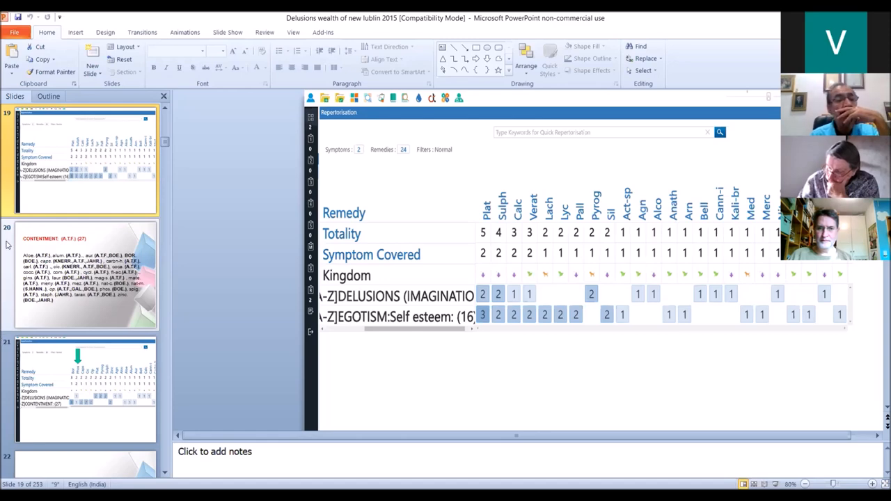
Show slide 20, 'Contentment (A.T.F.) (27)', listing its remedies.
click(84, 272)
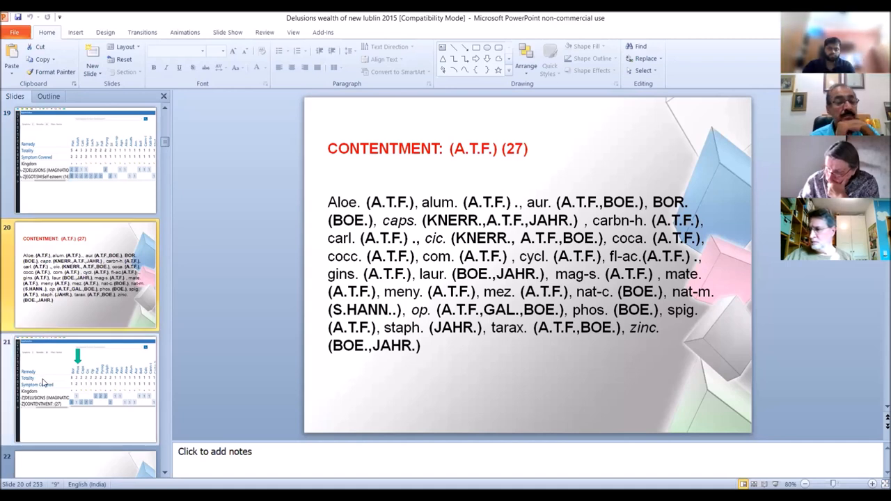
mouse_move(45, 383)
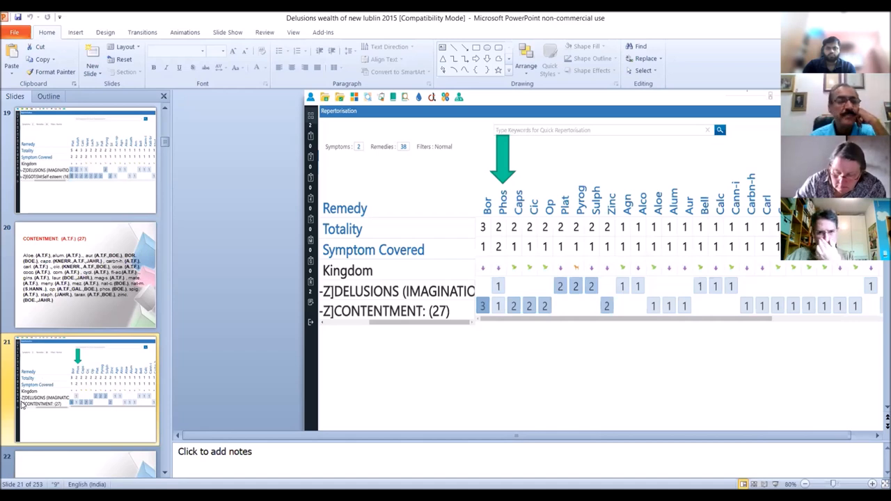
mouse_move(42, 380)
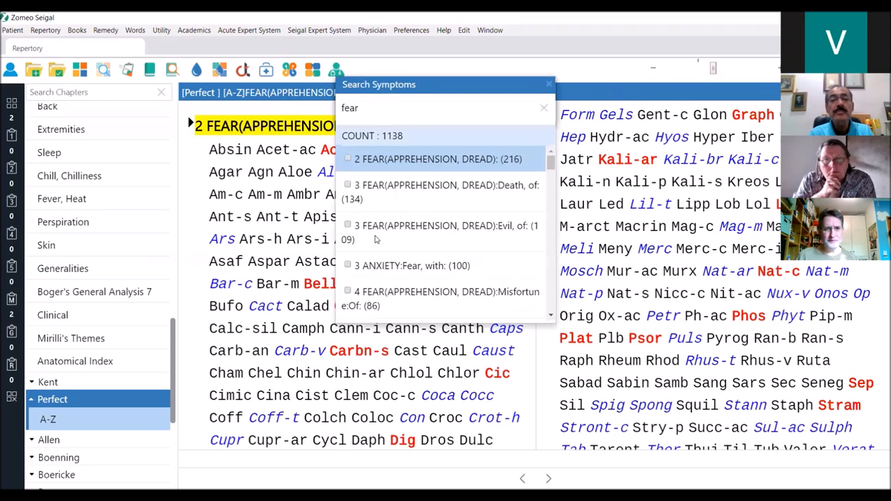
Select the Fear of poverty result in Search Symptoms.
scroll(down, 3)
text( poverty)
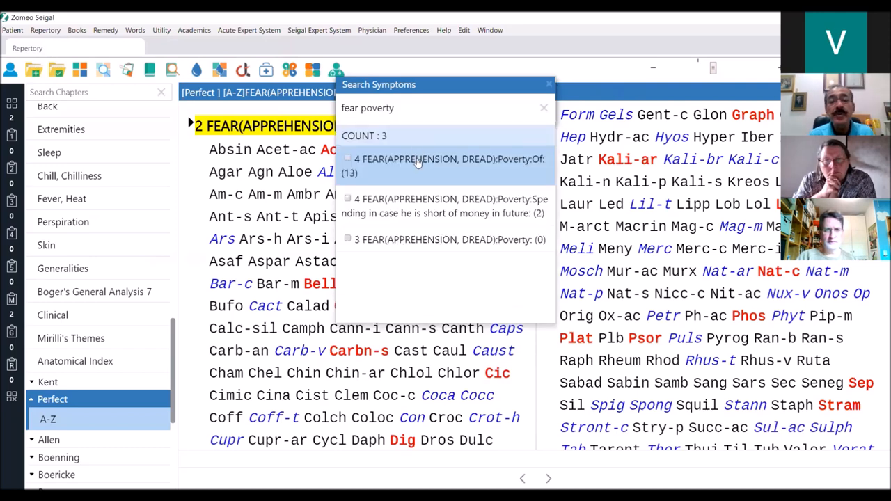
click(446, 165)
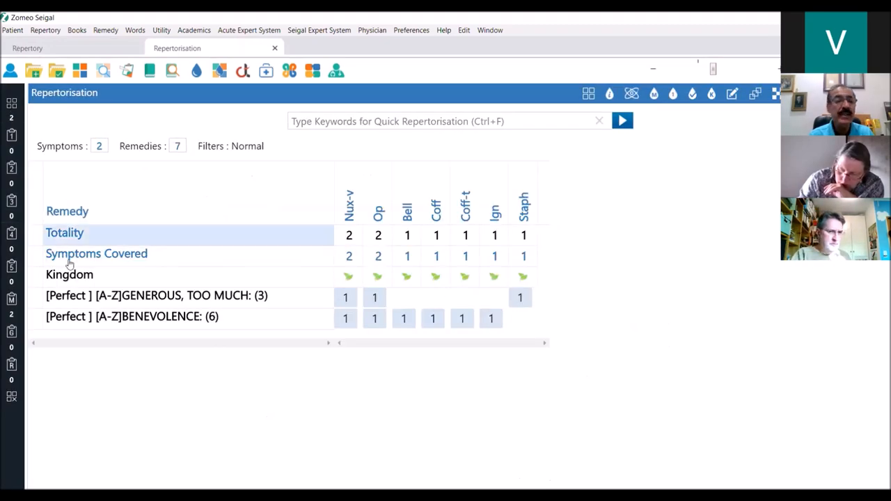
Bring up the action list for the Generous, too much row in the repertorisation grid.
click(137, 296)
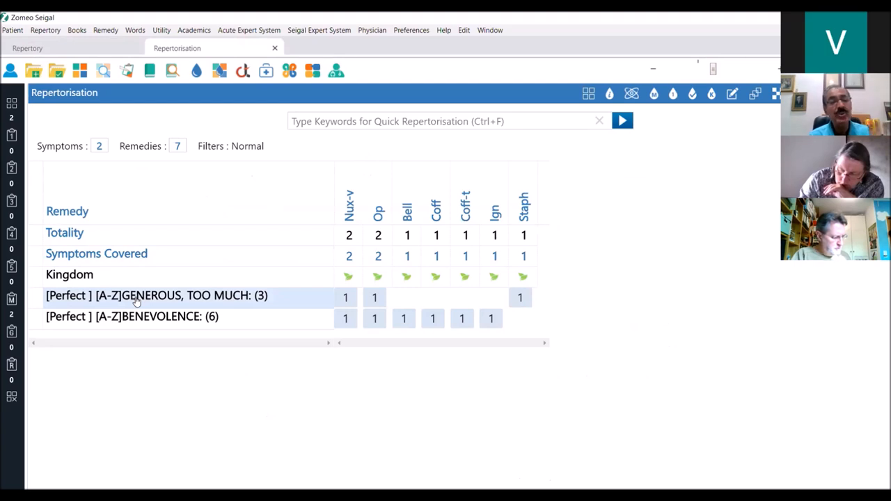
double_click(156, 295)
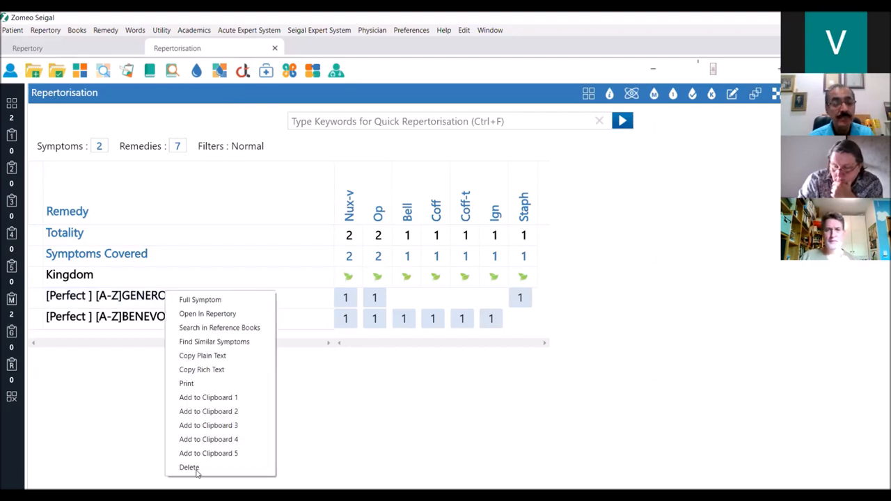
Delete Generous, too much, confirm, and return to the repertory rubrics leaving Benevolence.
click(190, 468)
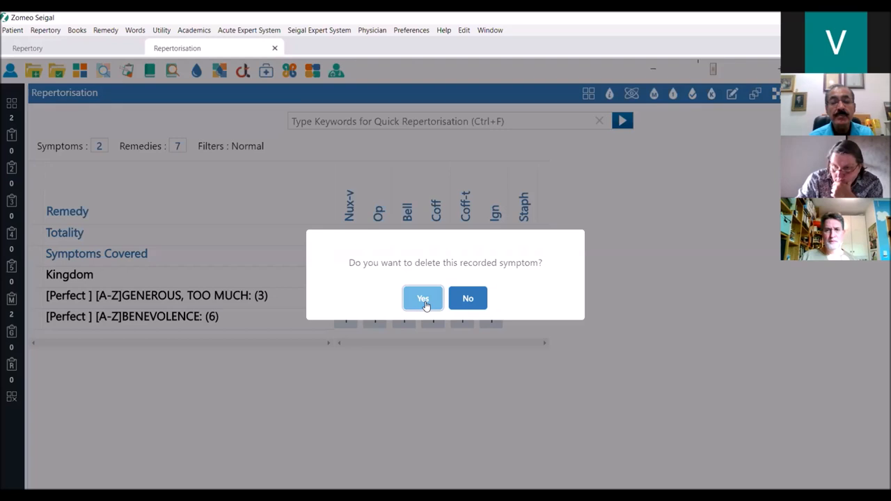
click(423, 298)
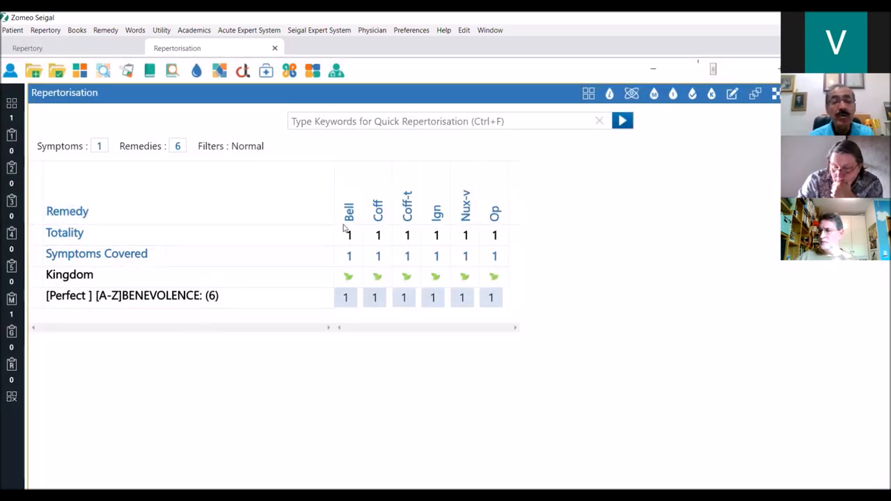
click(348, 212)
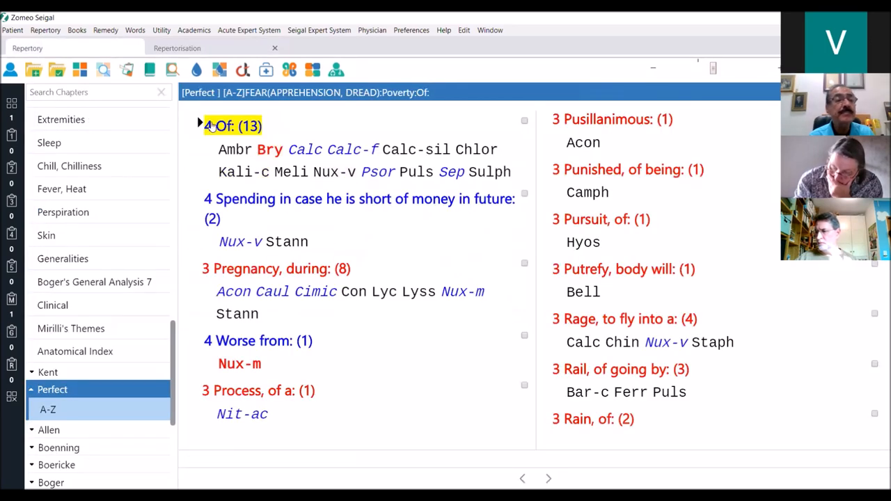
mouse_move(395, 270)
text(play)
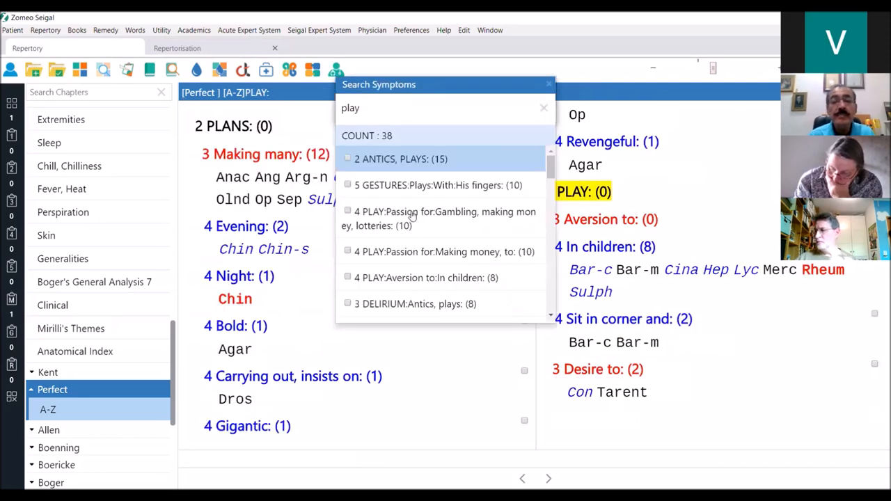
Go to the Play: passion for gambling, making money, lotteries rubric with Bell highlighted.
click(445, 219)
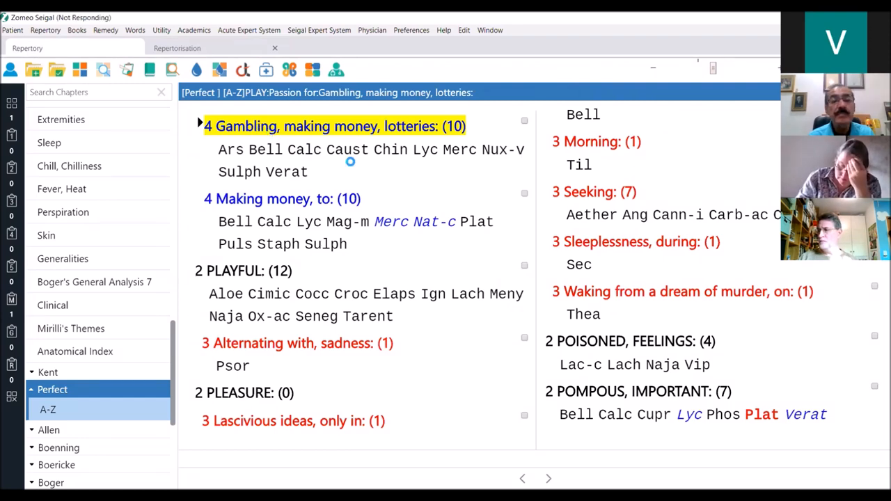
mouse_move(394, 174)
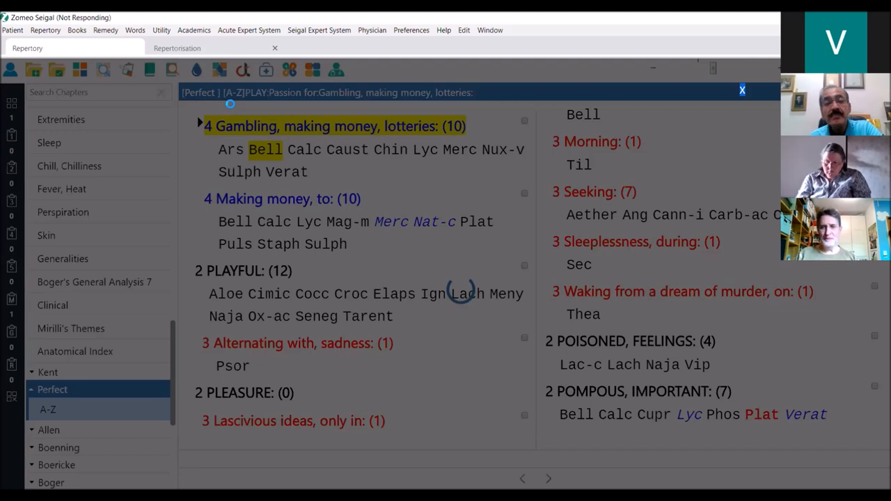
mouse_move(415, 176)
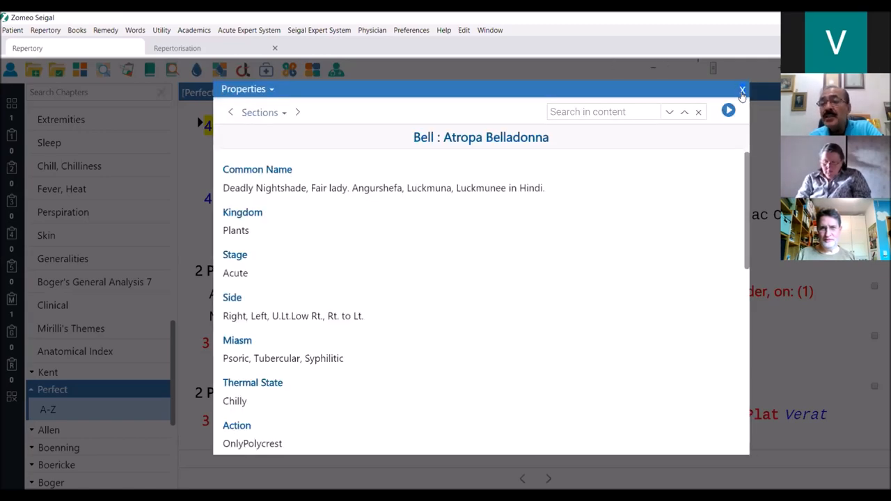
click(742, 90)
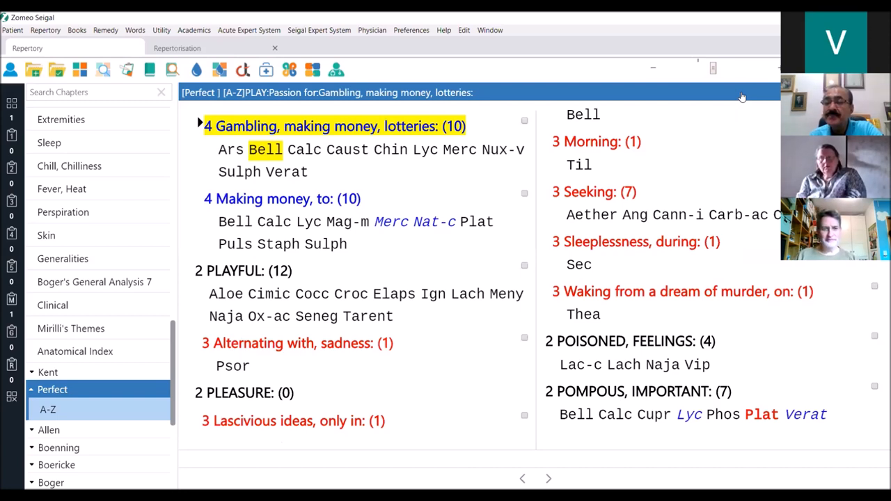
mouse_move(724, 123)
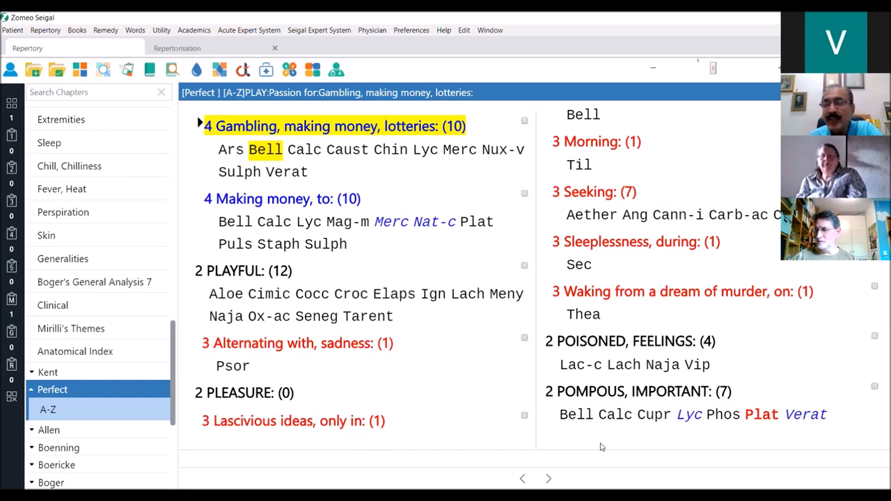
mouse_move(555, 466)
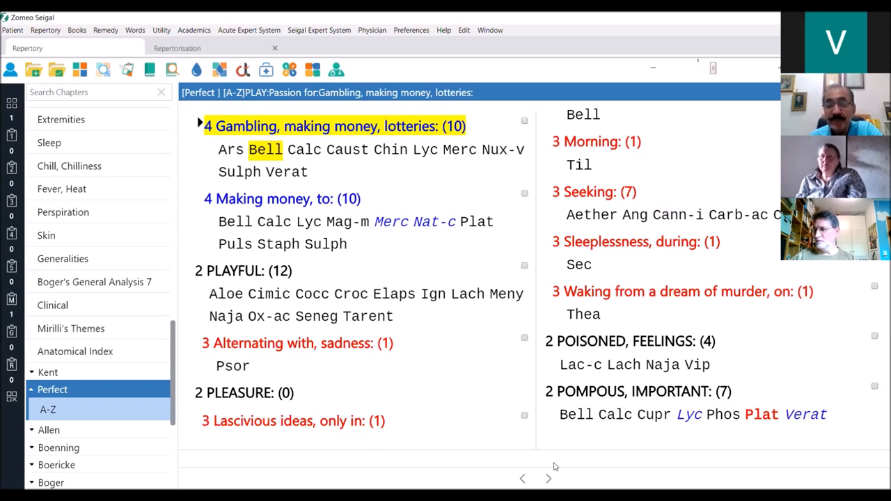
mouse_move(535, 466)
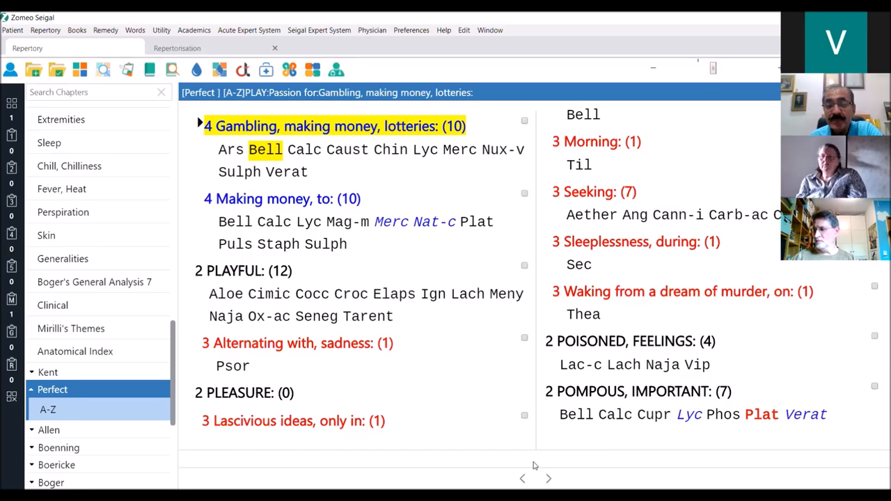